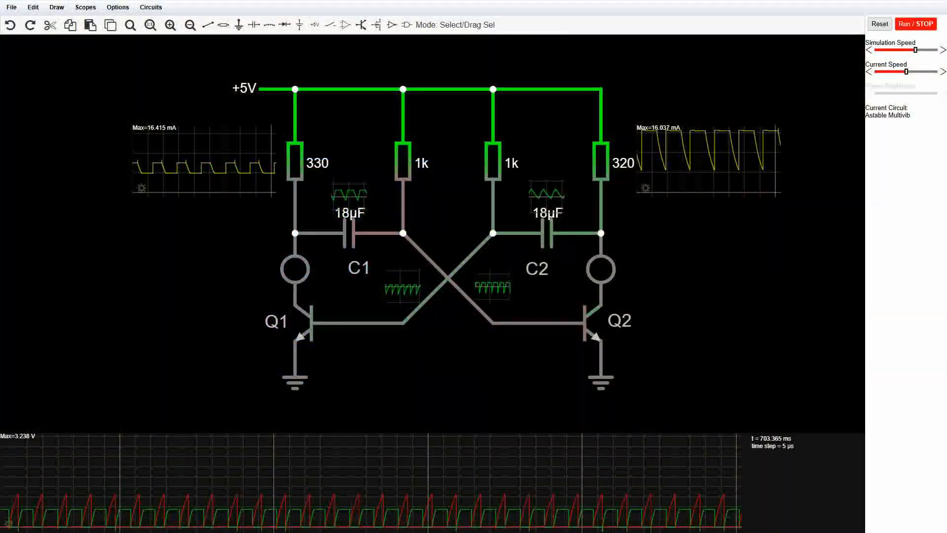
# Run the simulation so the multivibrator oscillates and the green and red LEDs light up.
pyautogui.click(914, 23)
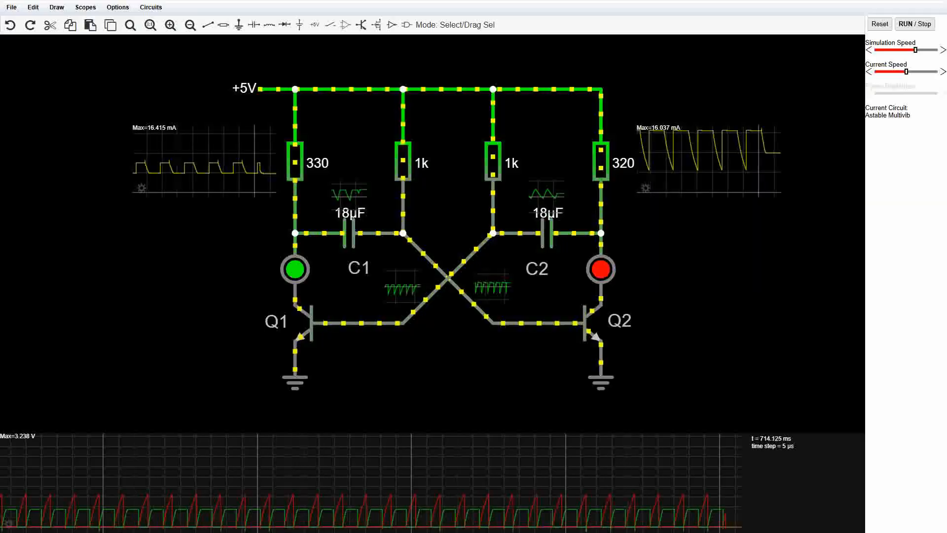